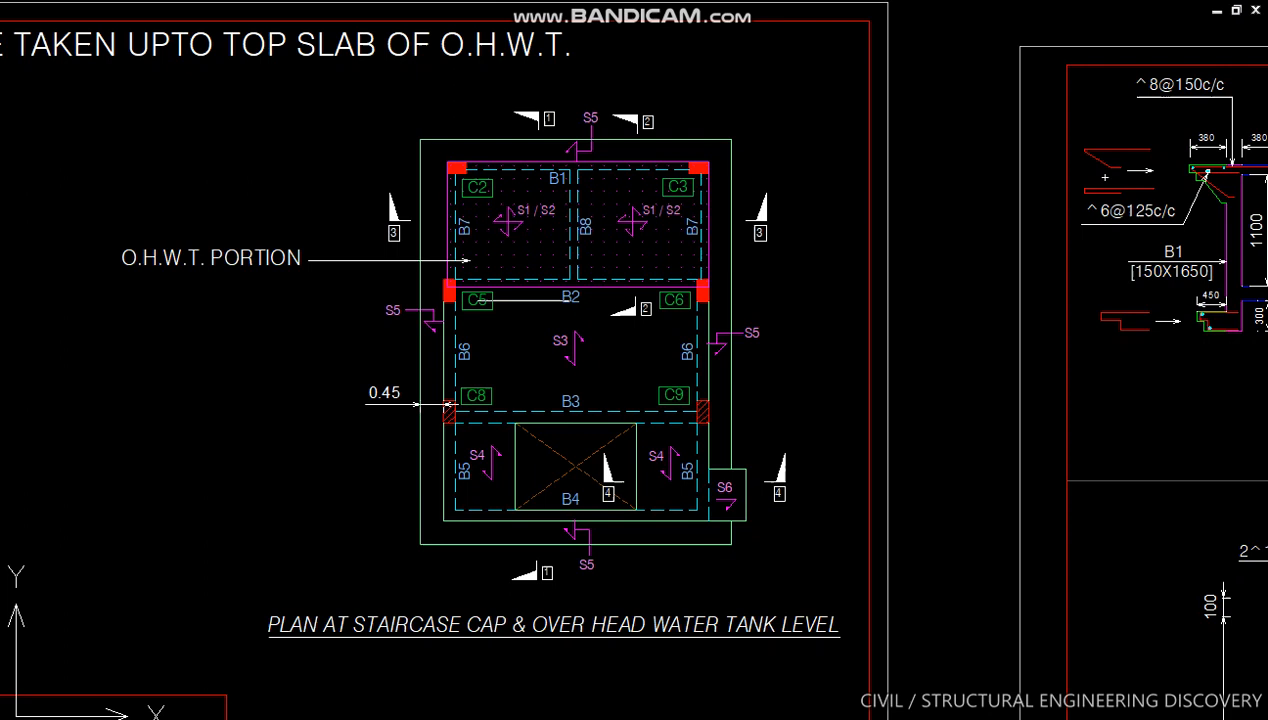
{"action": "mouse_move", "coordinate": [402, 184]}
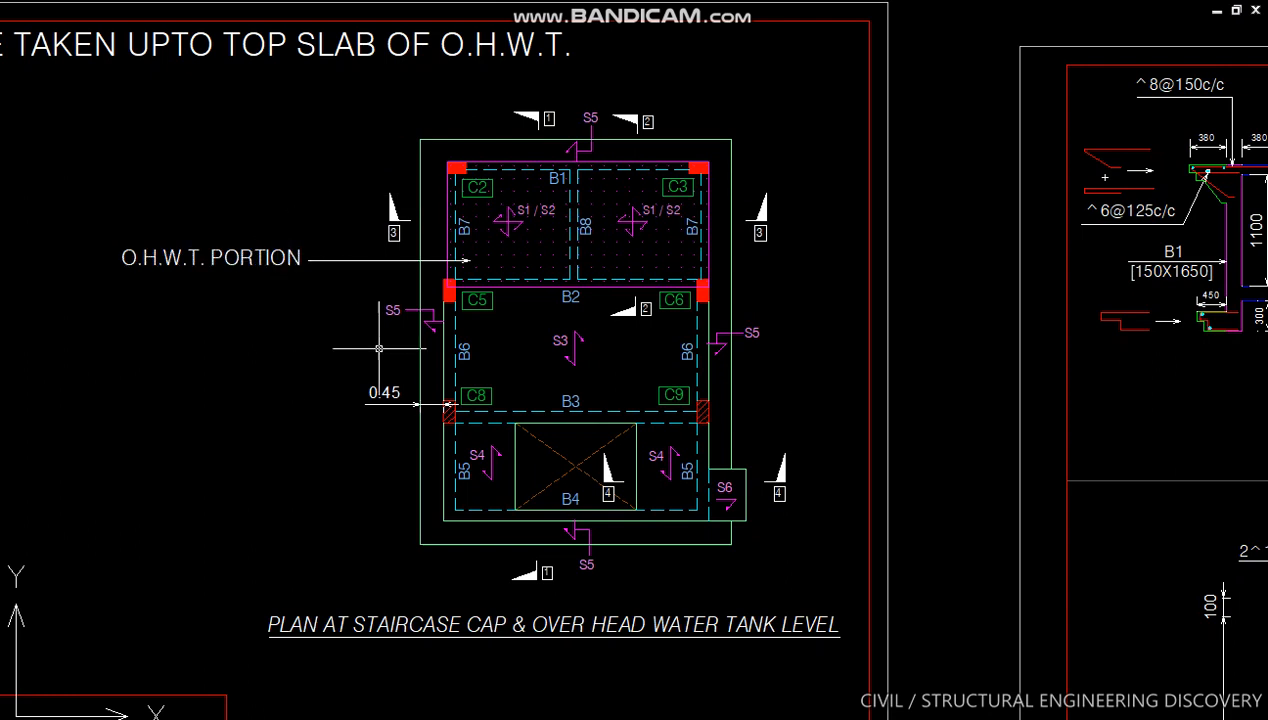
{"action": "mouse_move", "coordinate": [484, 228]}
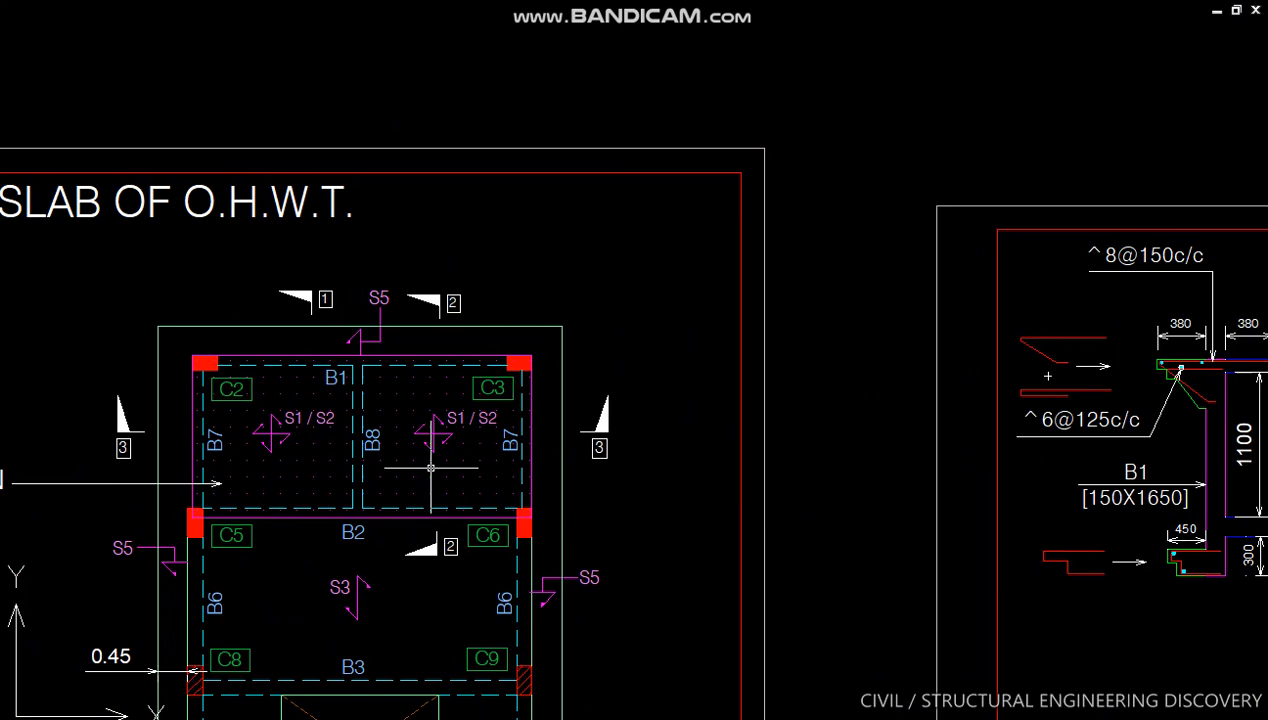
{"action": "scroll", "scroll_direction": "down", "scroll_amount": 3}
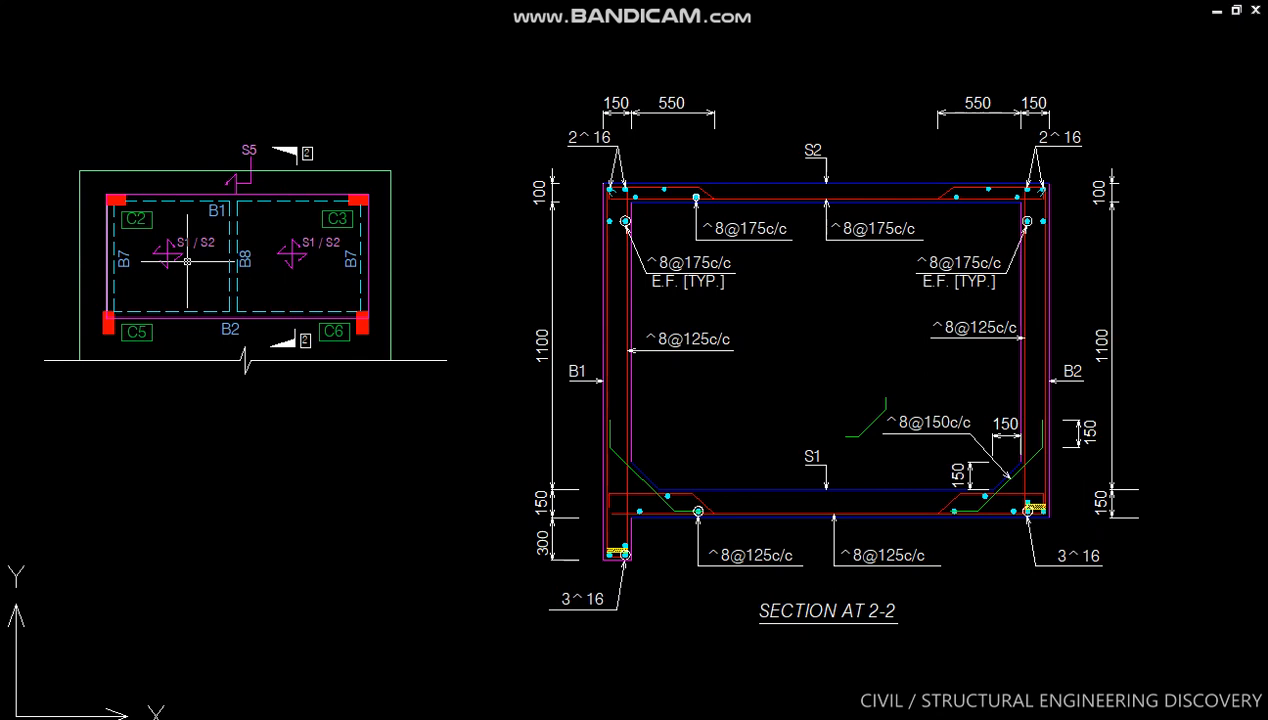
{"action": "mouse_move", "coordinate": [184, 260]}
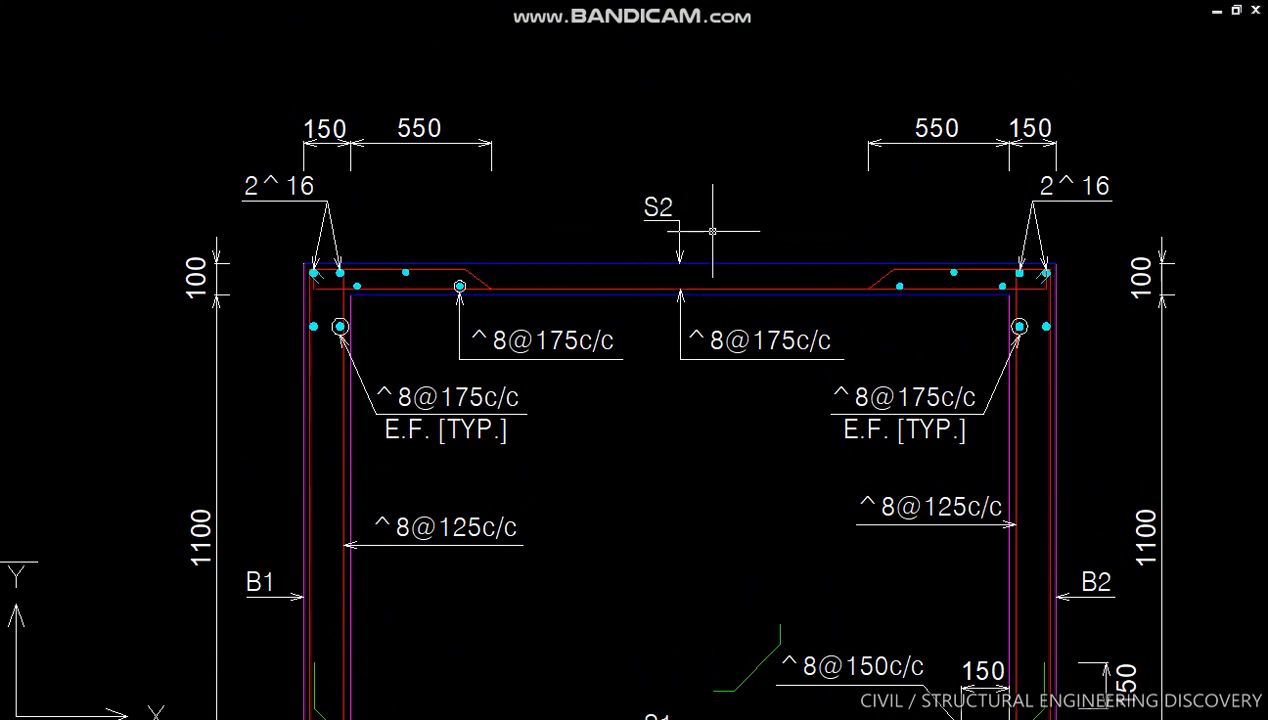
{"action": "mouse_move", "coordinate": [684, 212]}
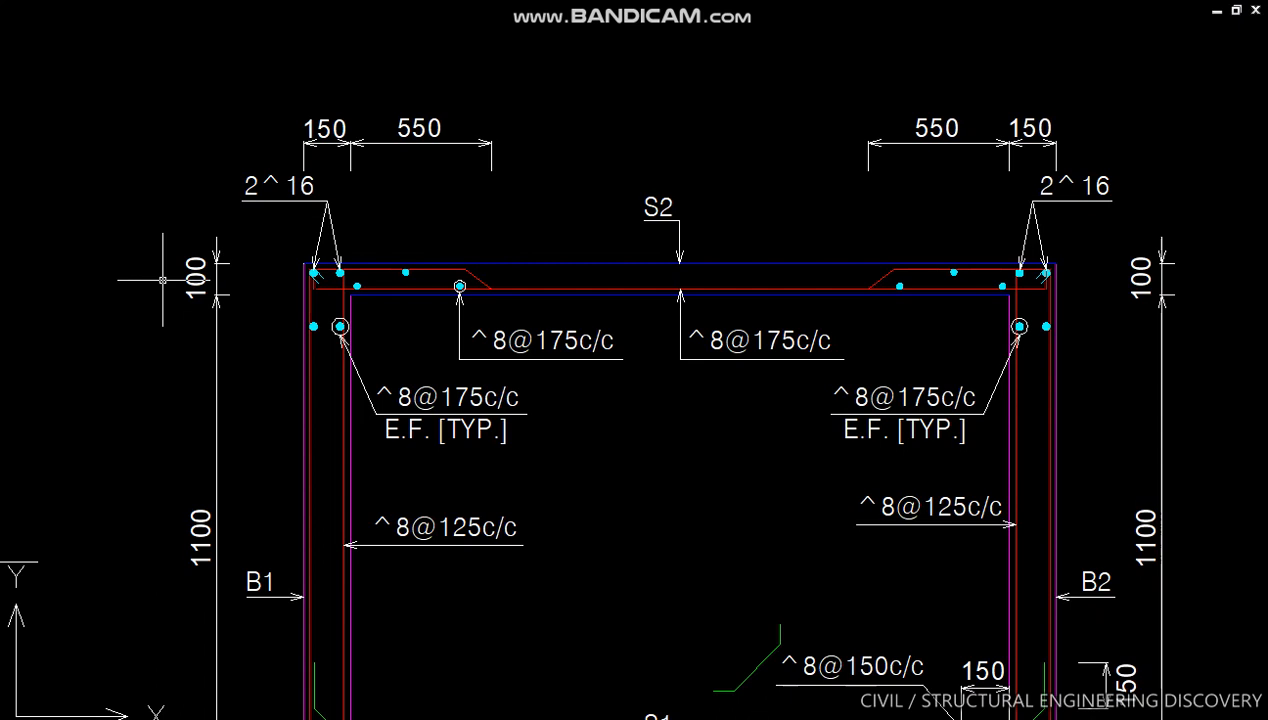
{"action": "mouse_move", "coordinate": [490, 356]}
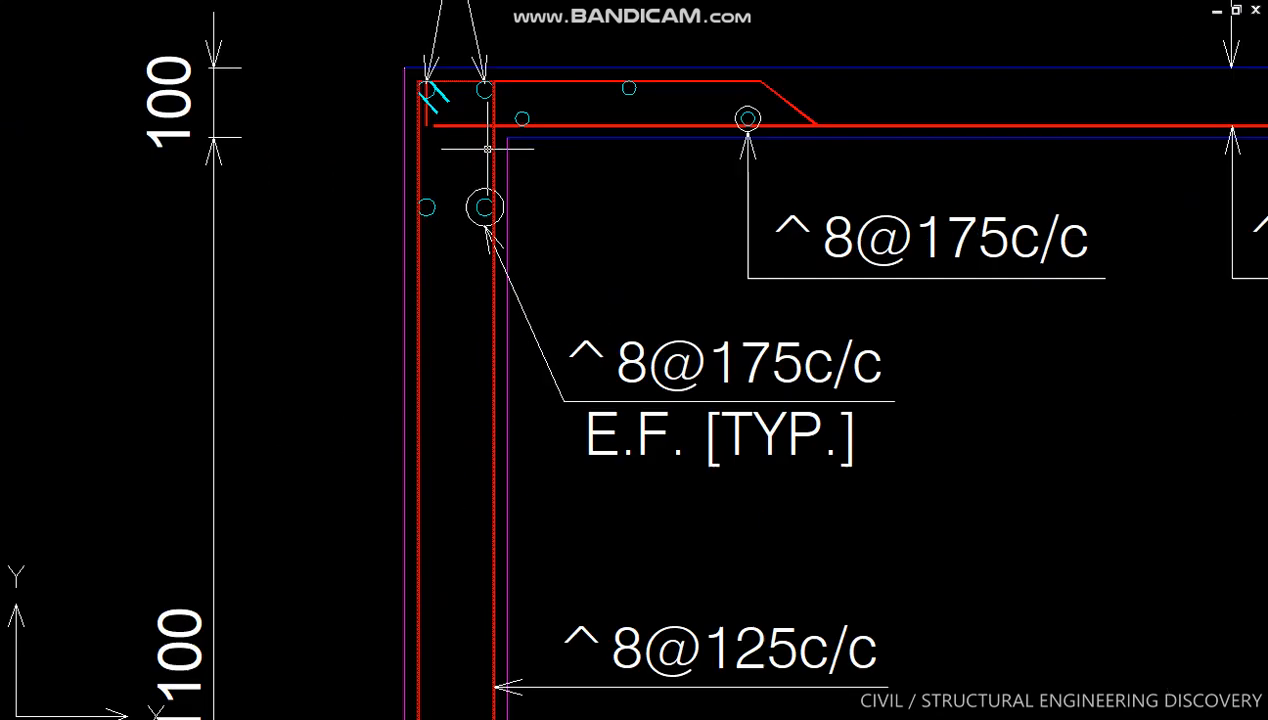
{"action": "scroll", "scroll_direction": "up", "scroll_amount": 3}
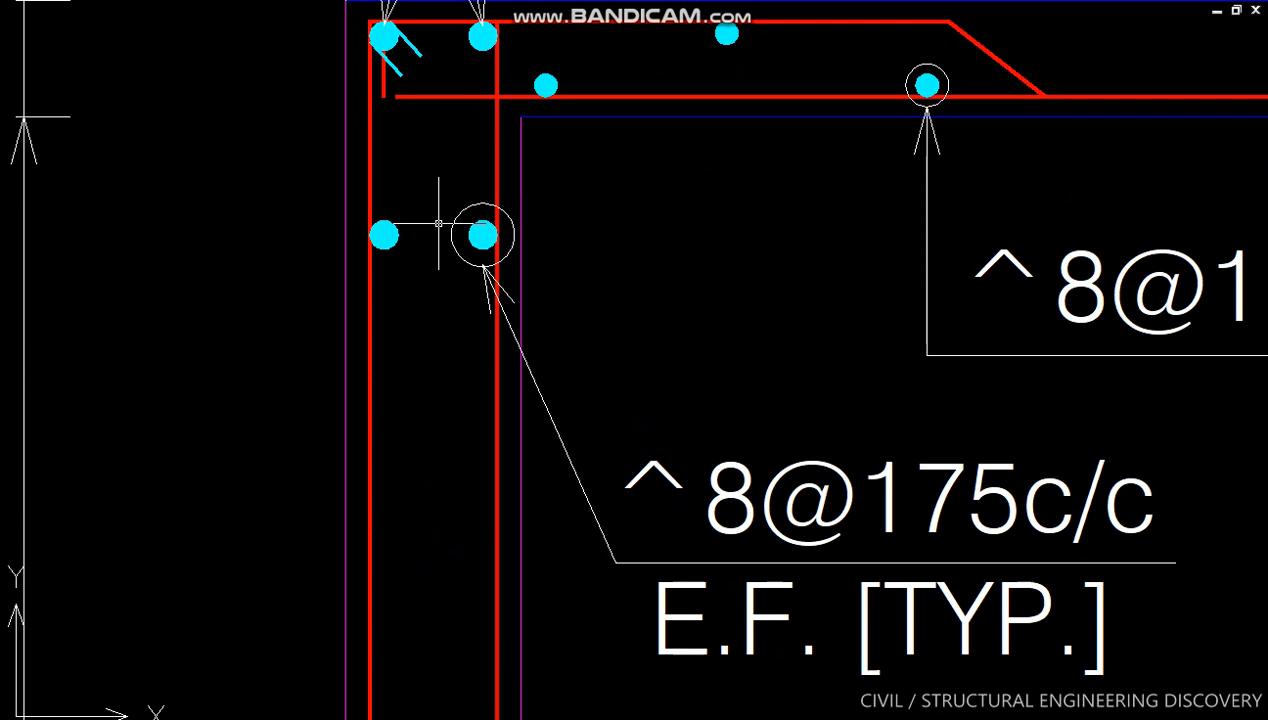
{"action": "scroll", "scroll_direction": "down", "scroll_amount": 3}
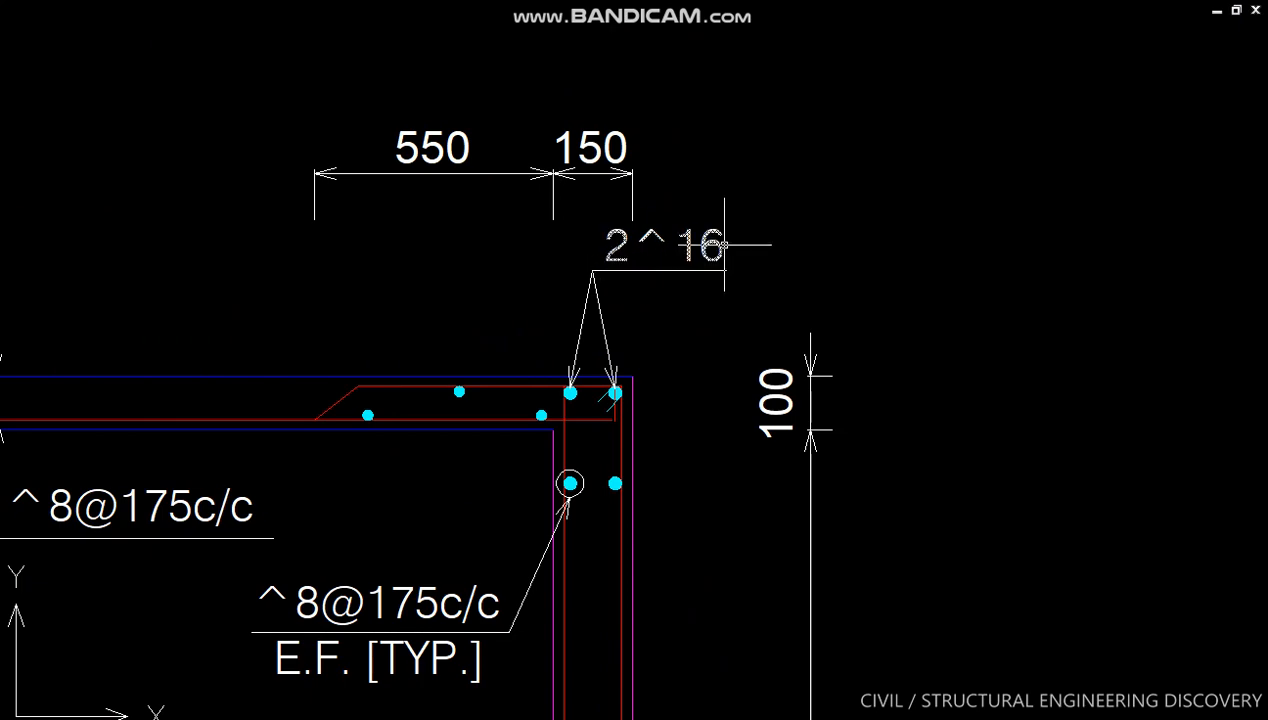
{"action": "scroll", "scroll_direction": "down", "scroll_amount": 3}
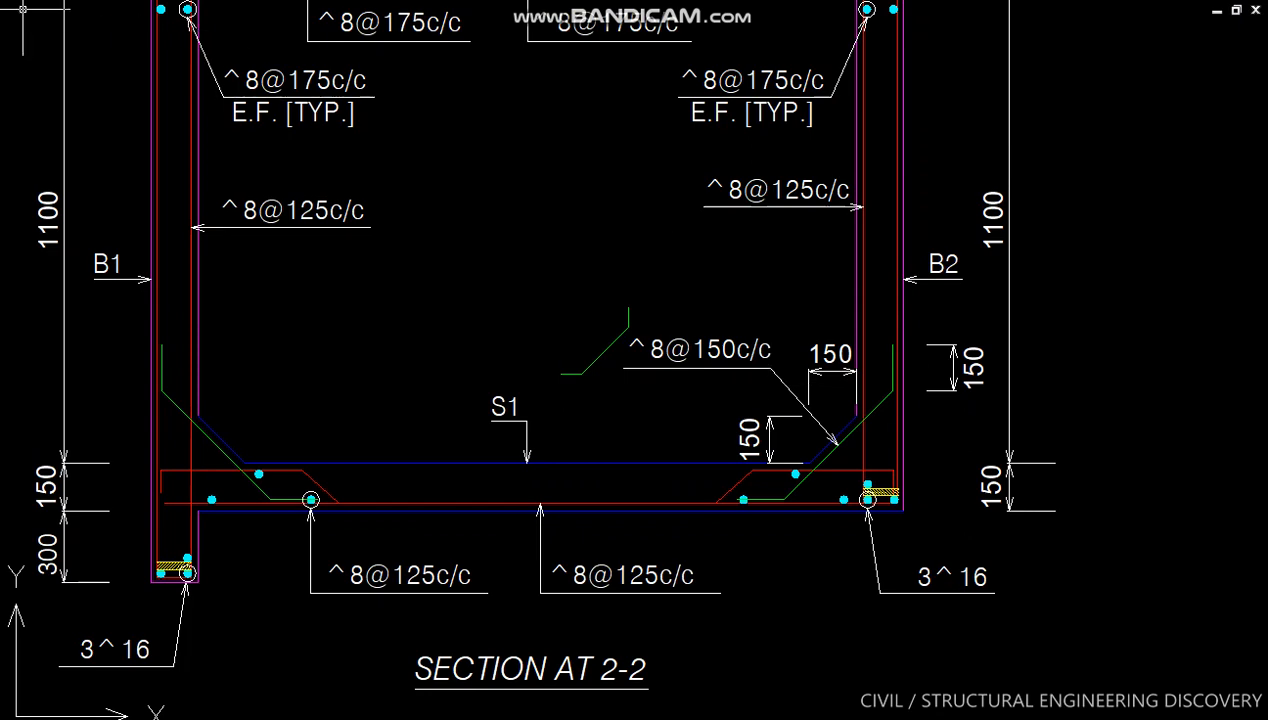
{"action": "scroll", "scroll_direction": "down", "scroll_amount": 3}
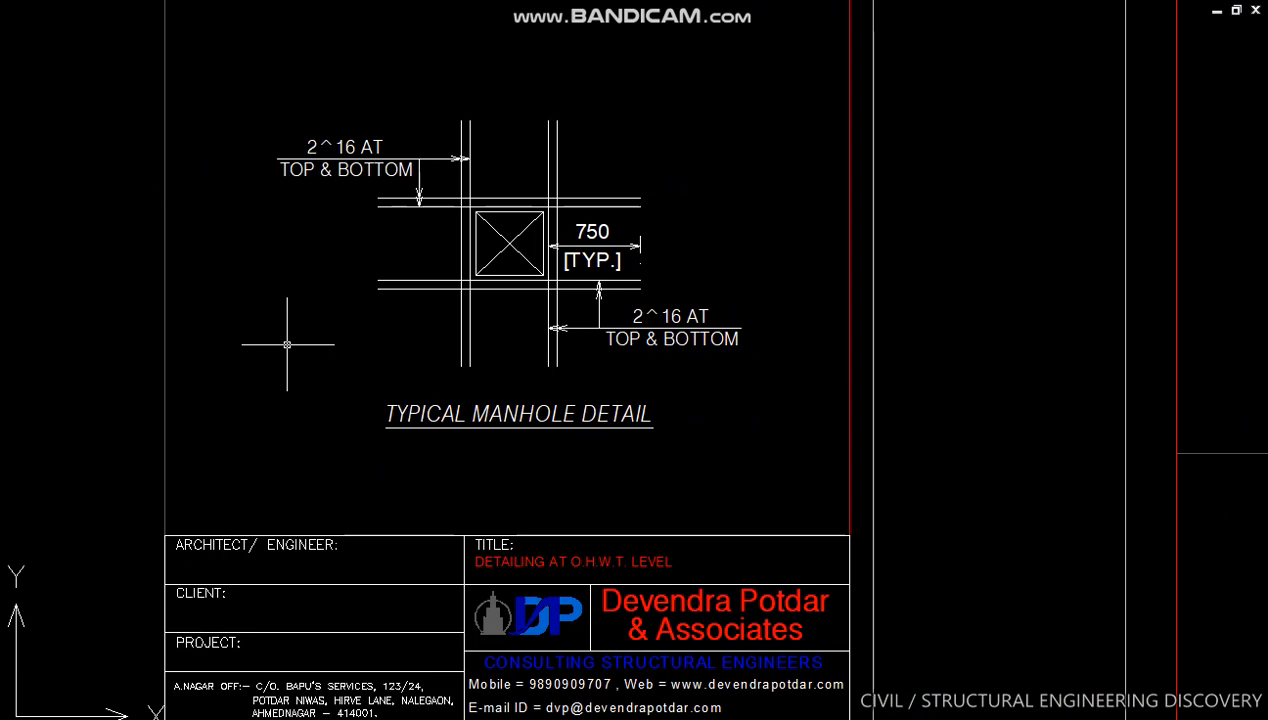
{"action": "mouse_move", "coordinate": [188, 344]}
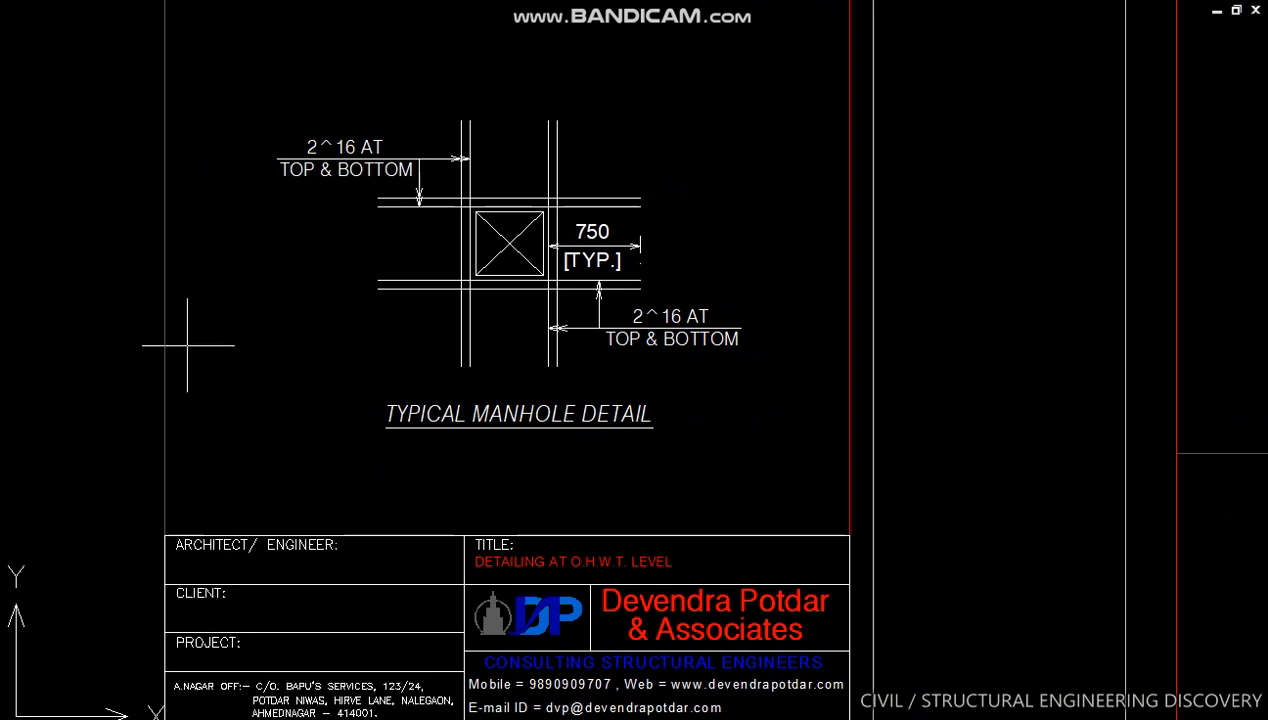
{"action": "mouse_move", "coordinate": [152, 324]}
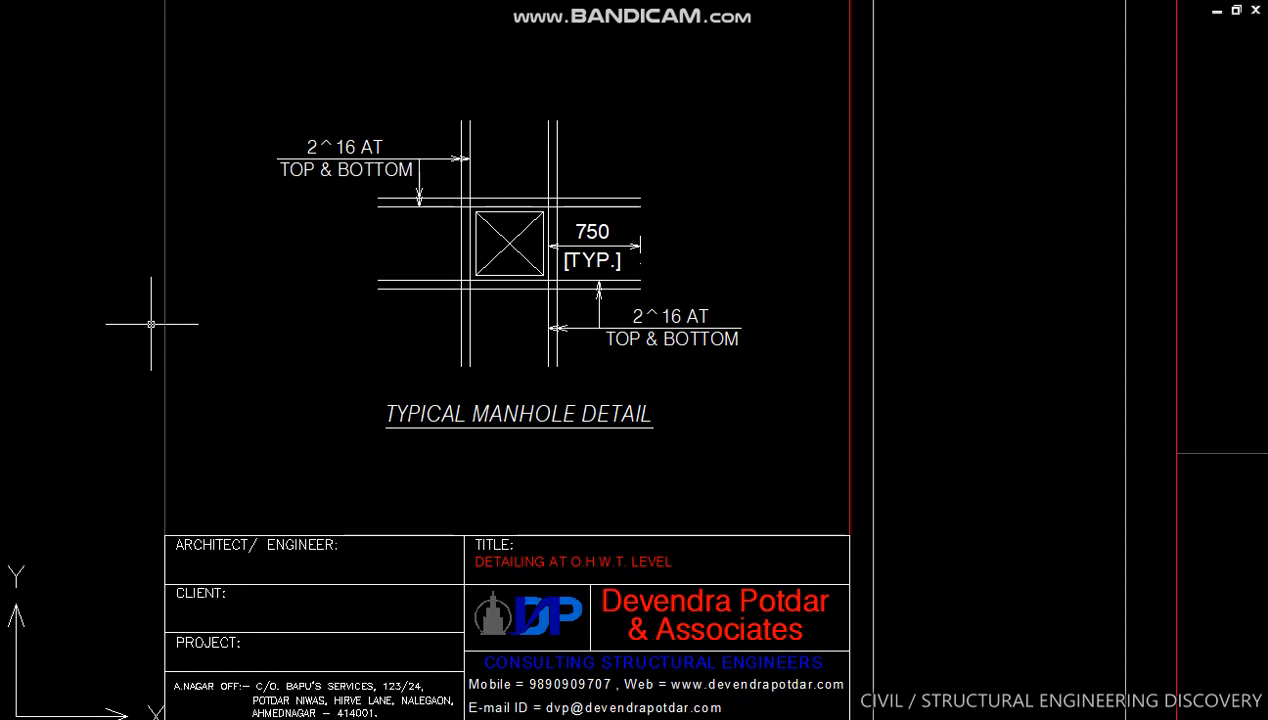
{"action": "mouse_move", "coordinate": [4, 184]}
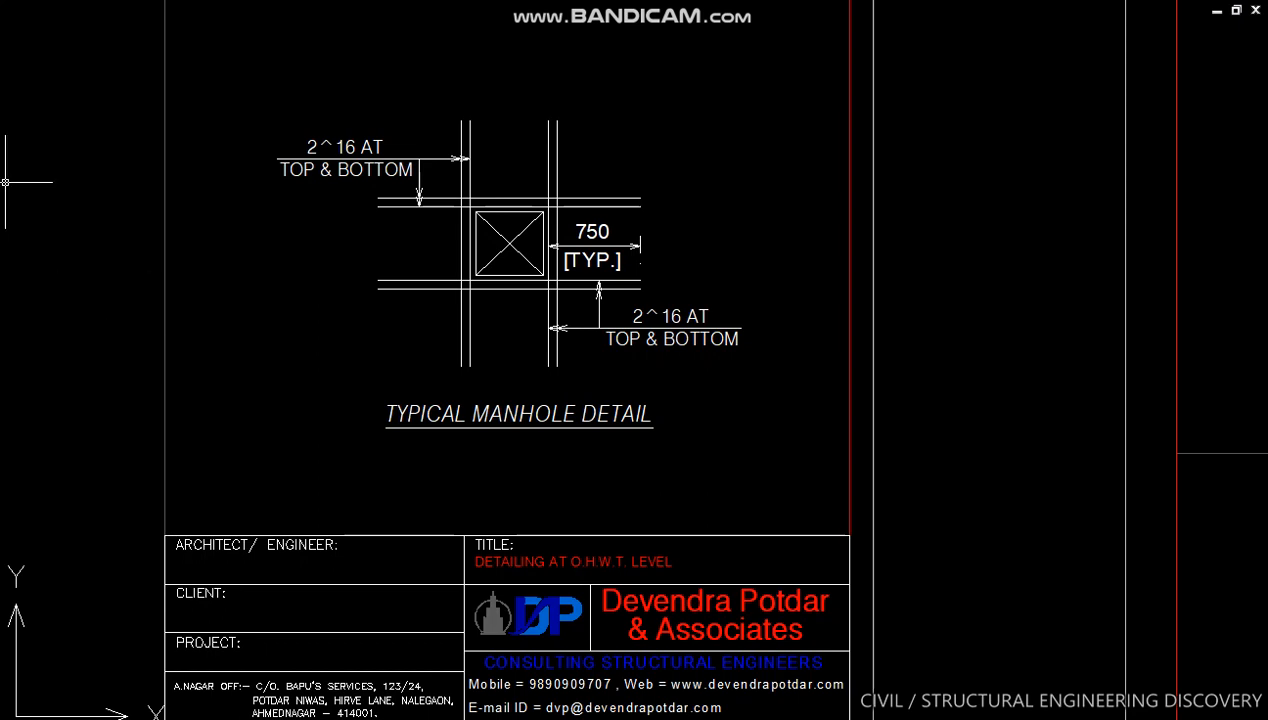